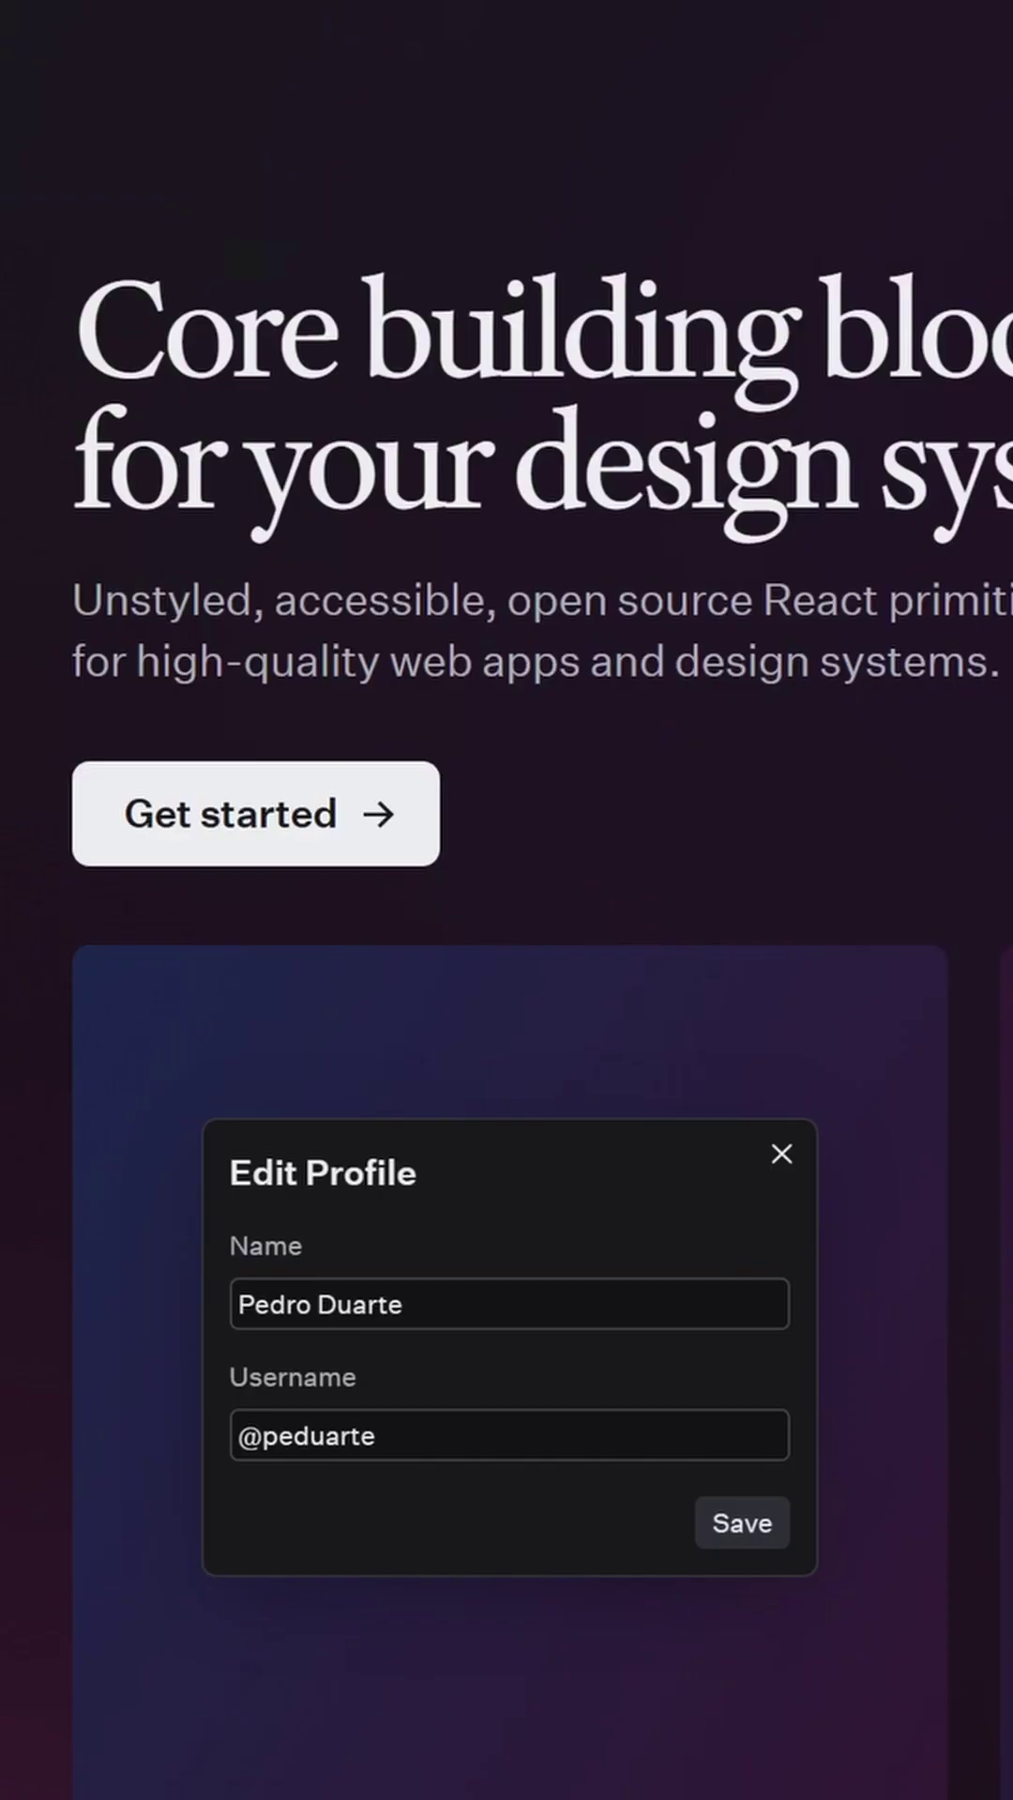
{"action": "mouse_move", "coordinate": [84, 609]}
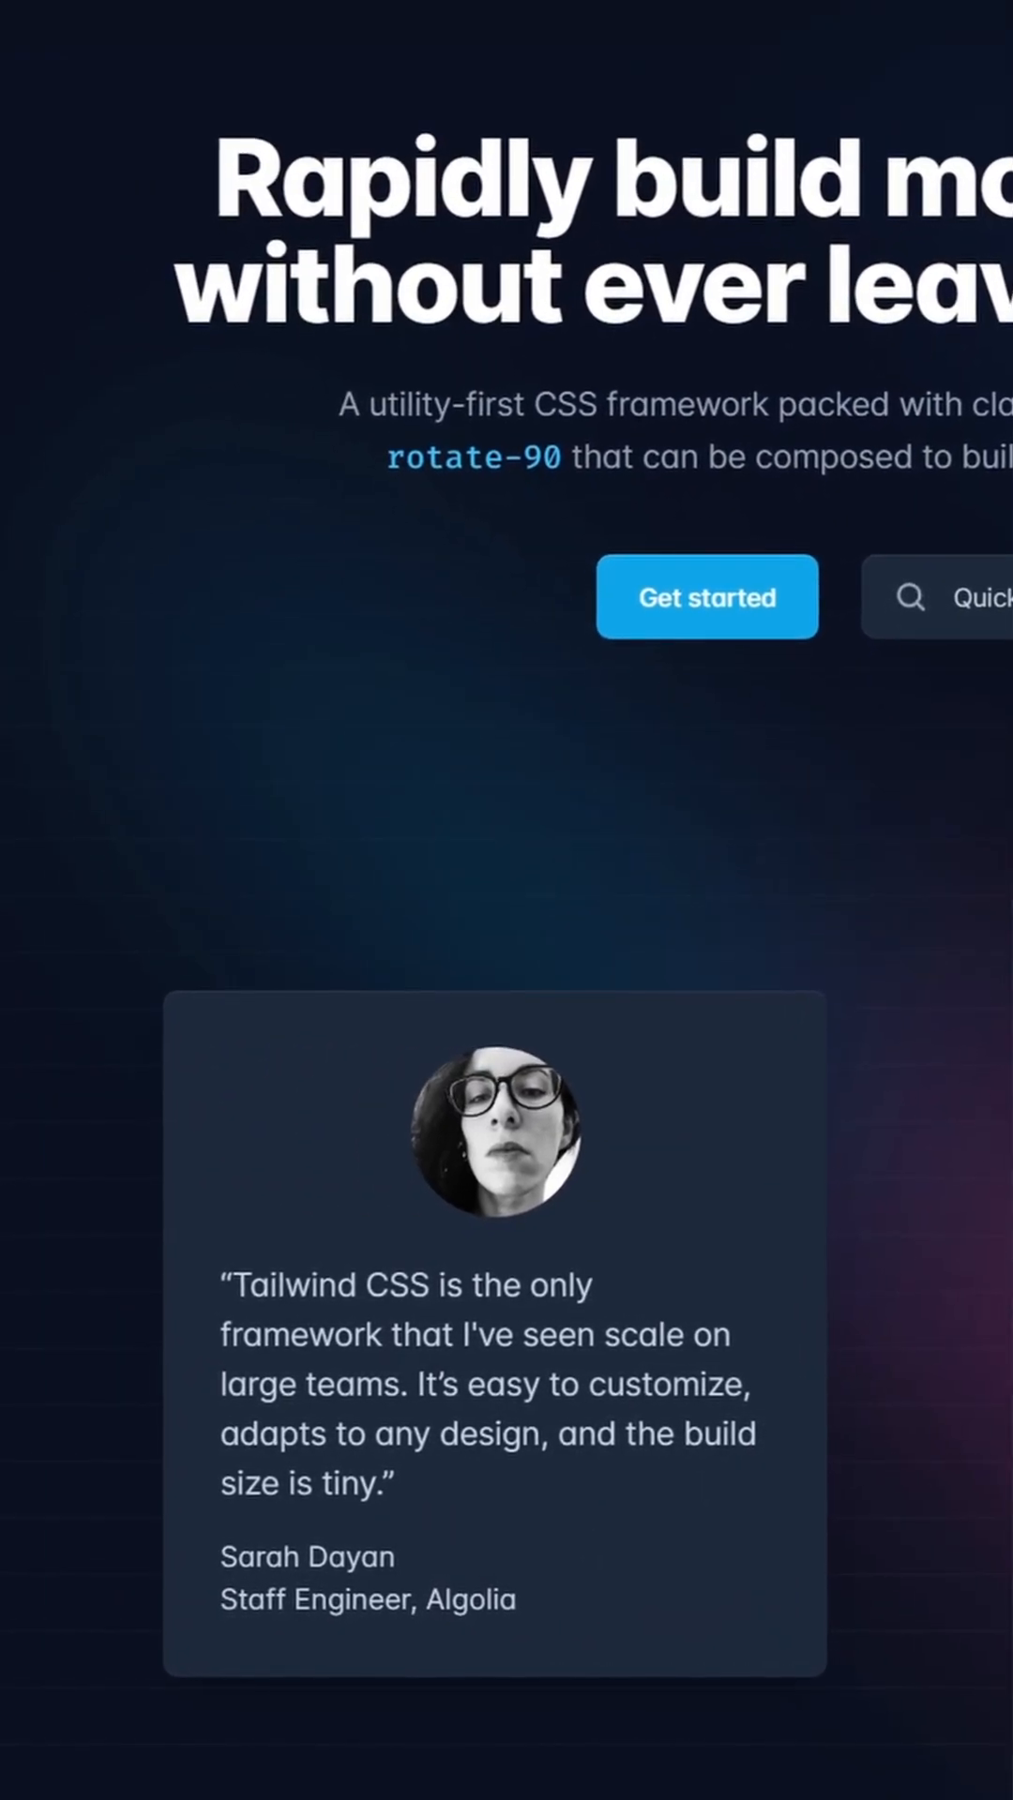
{"action": "scroll", "scroll_direction": "up", "scroll_amount": 3}
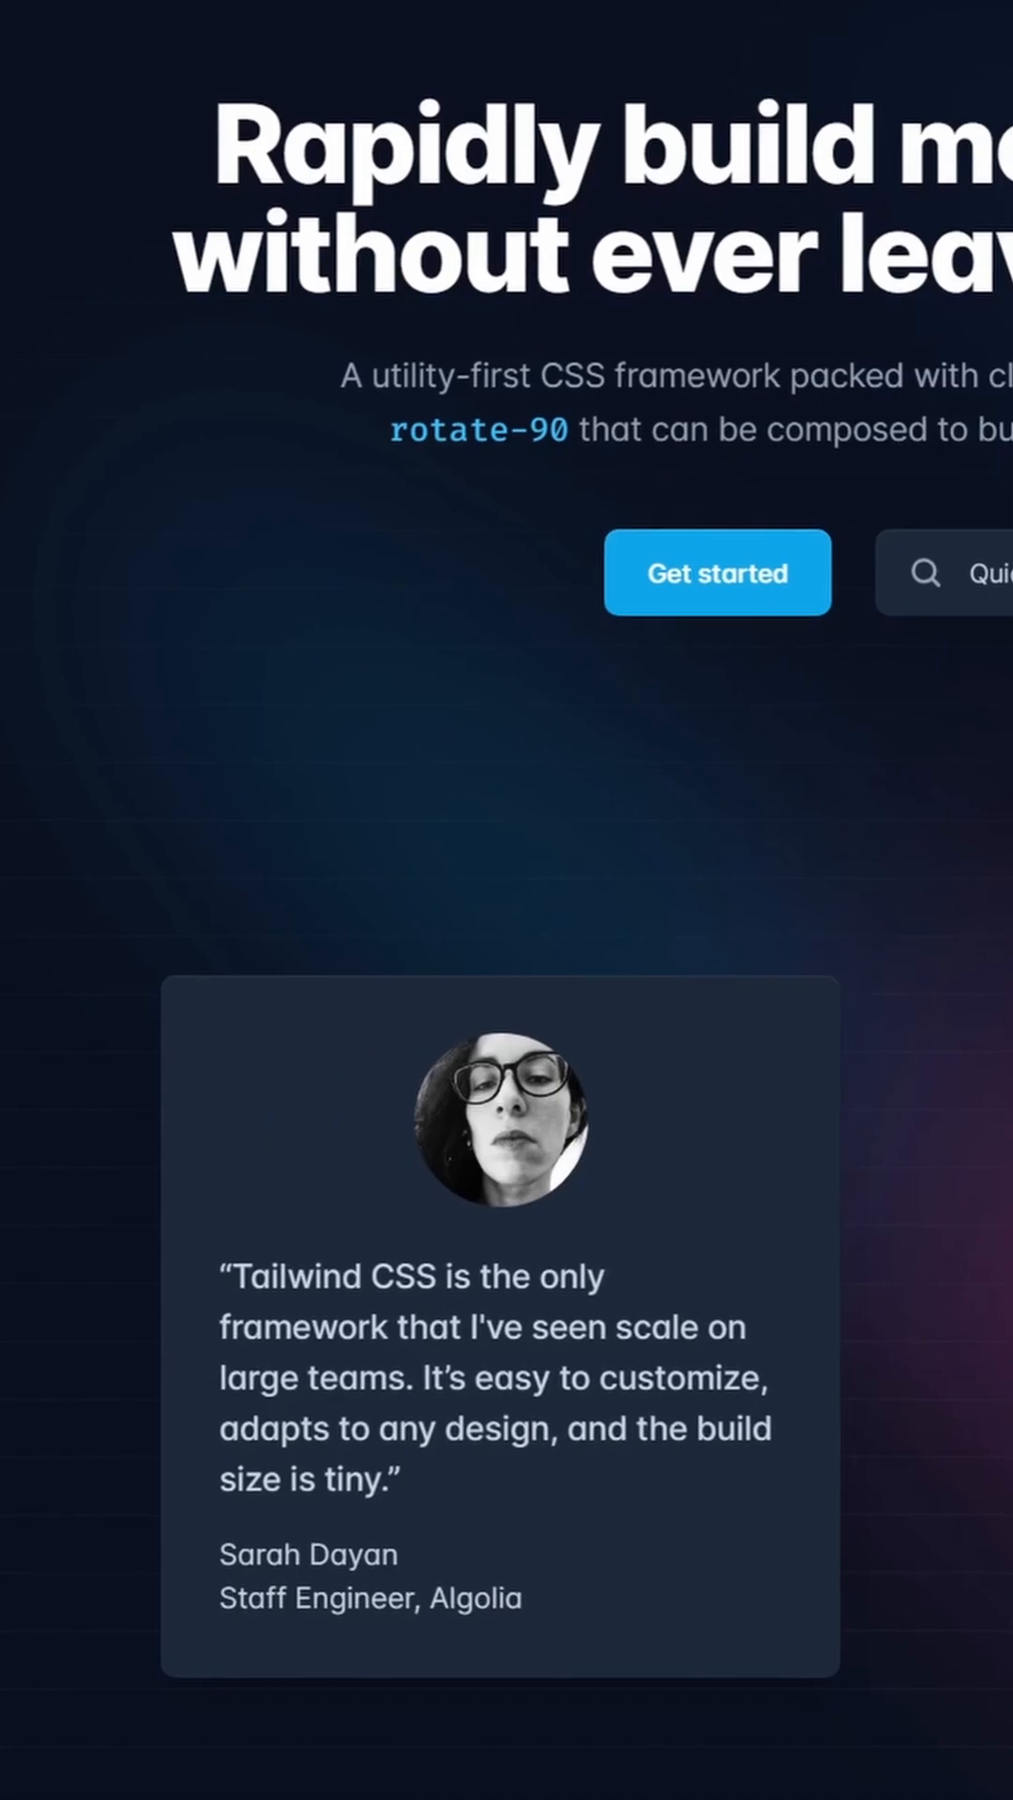